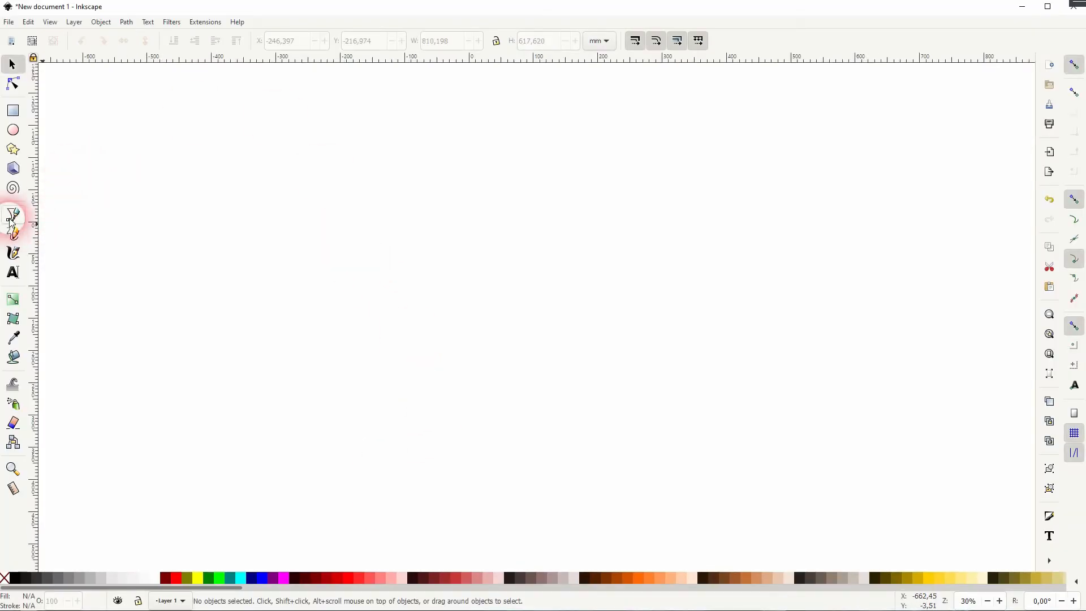
Step: Activate the Bezier pen tool in regular Bezier mode on the blank document
click(12, 215)
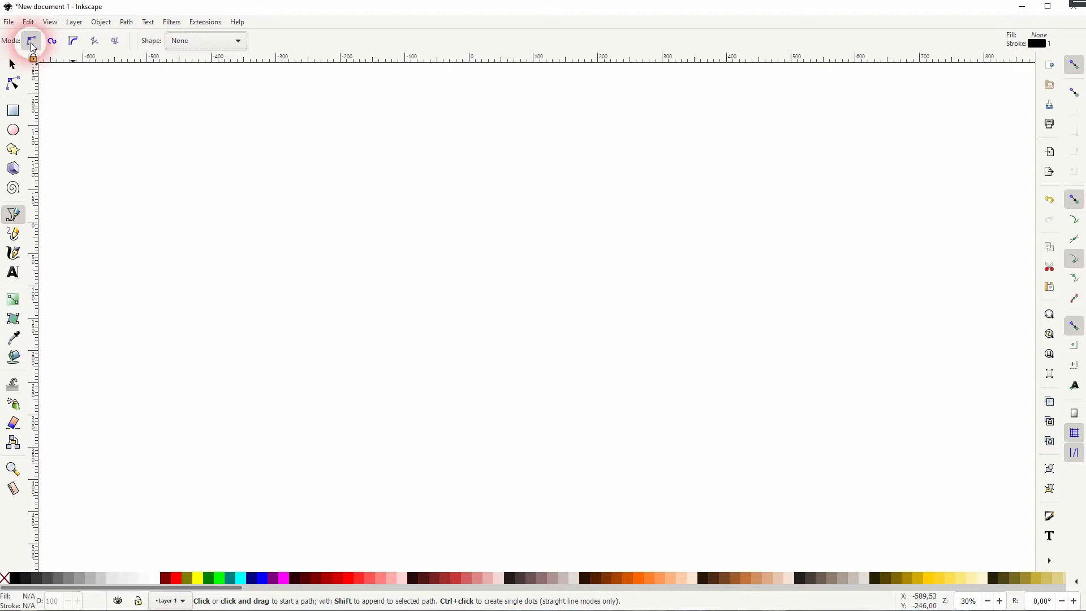
Step: Draw a closed boomerang outline: two straight zigzag segments, a curved segment, closed at the start node
click(569, 176)
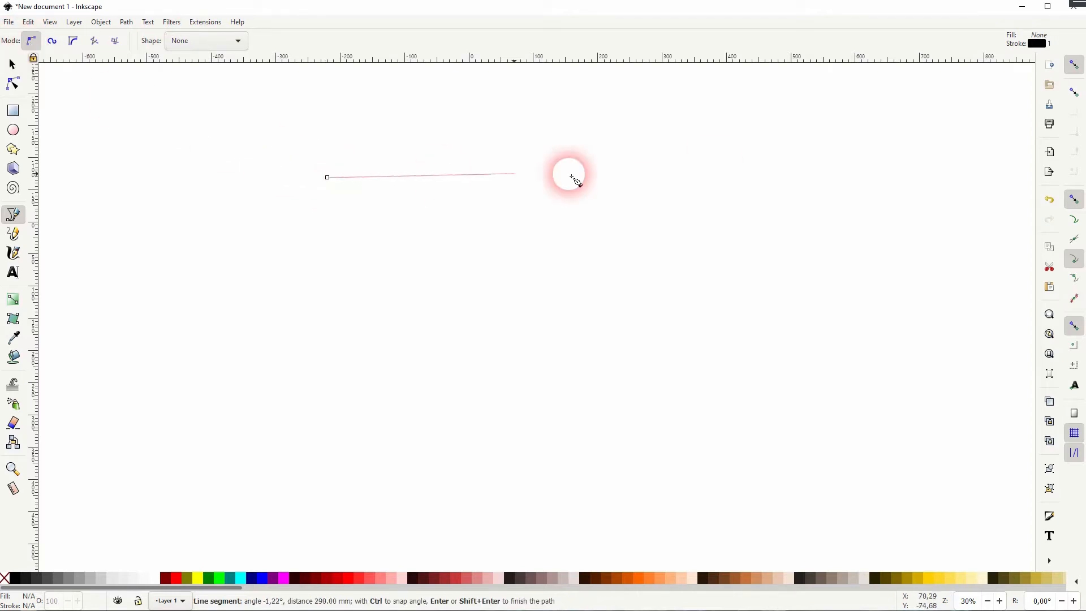
click(374, 467)
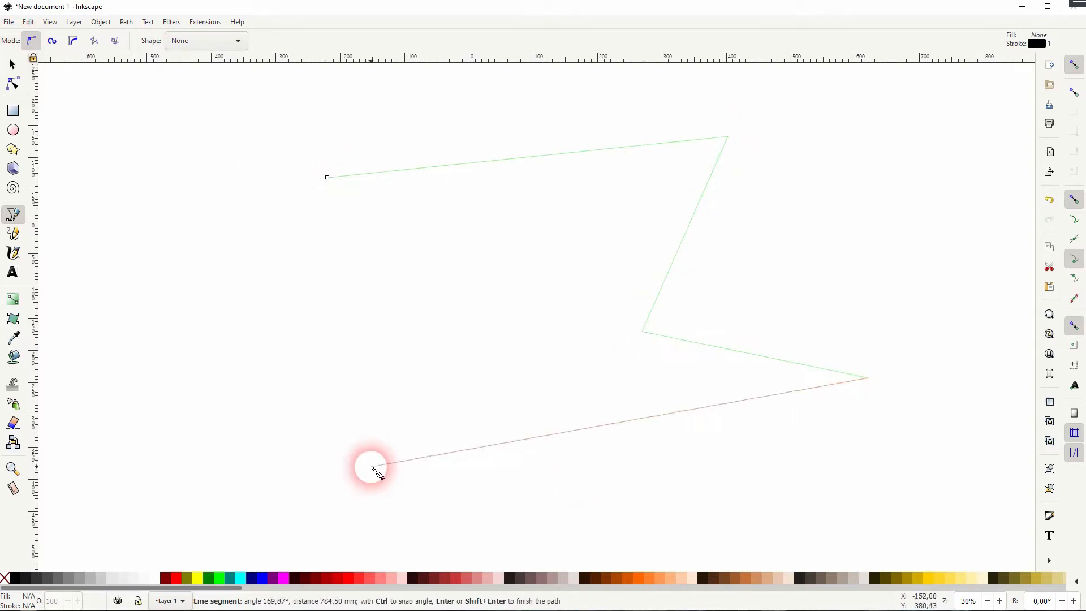
click(328, 178)
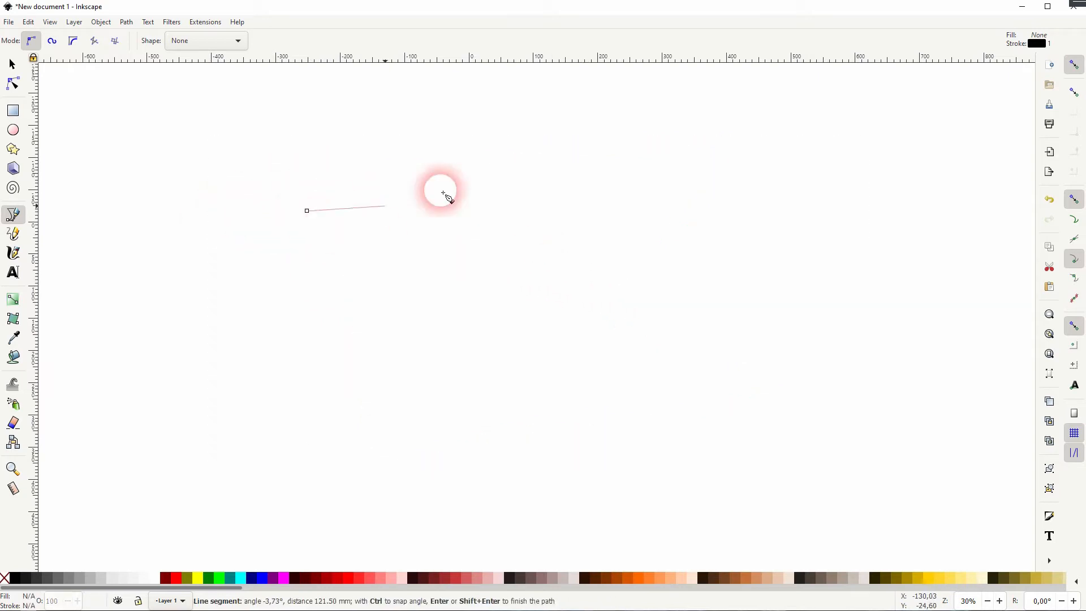
mouse_move(318, 238)
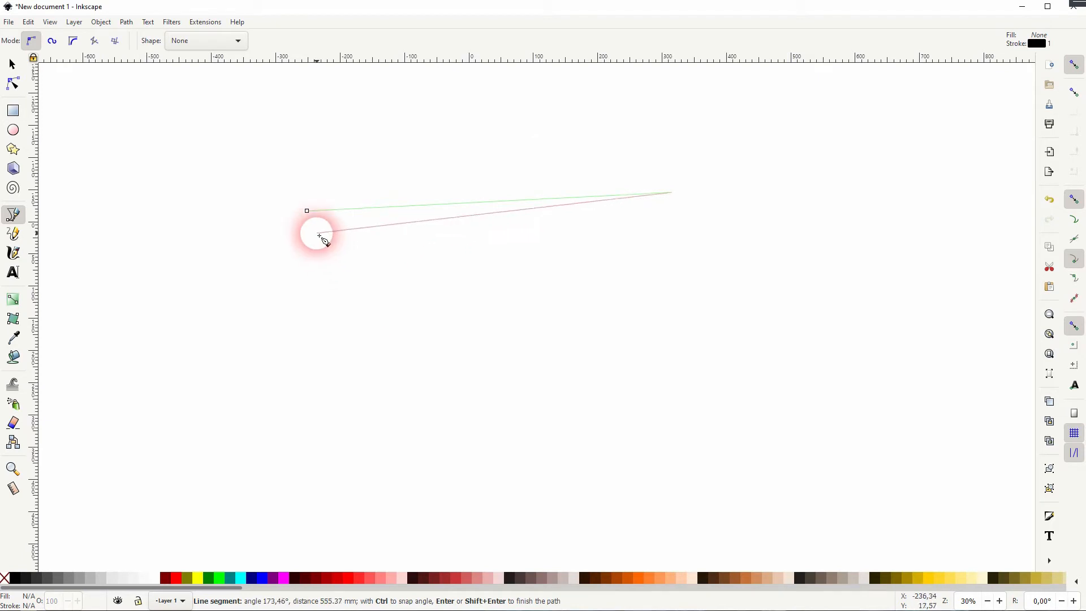
drag(318, 235, 215, 69)
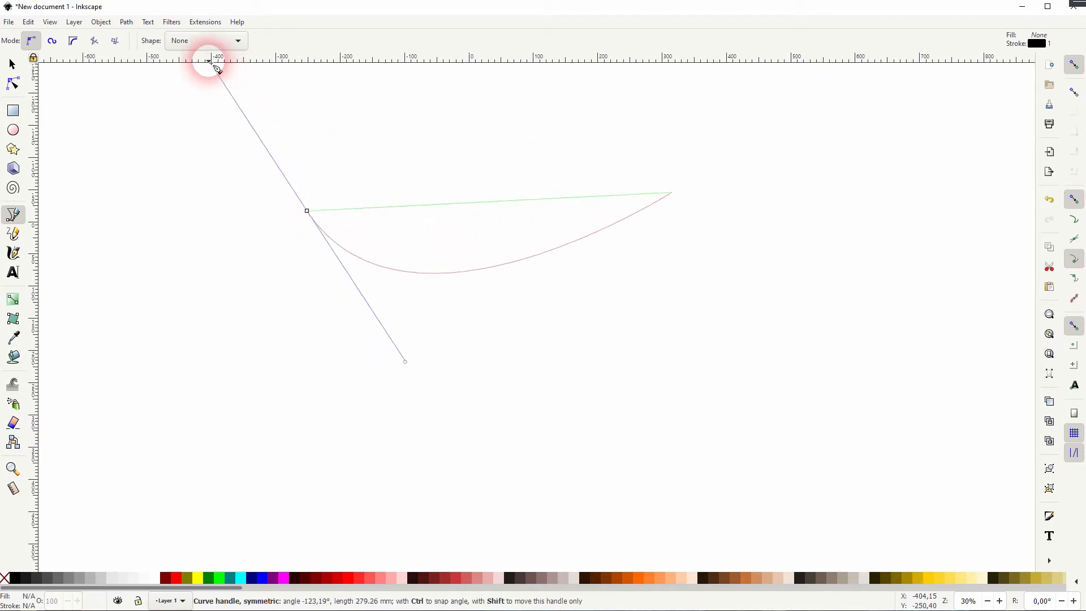
key(Escape)
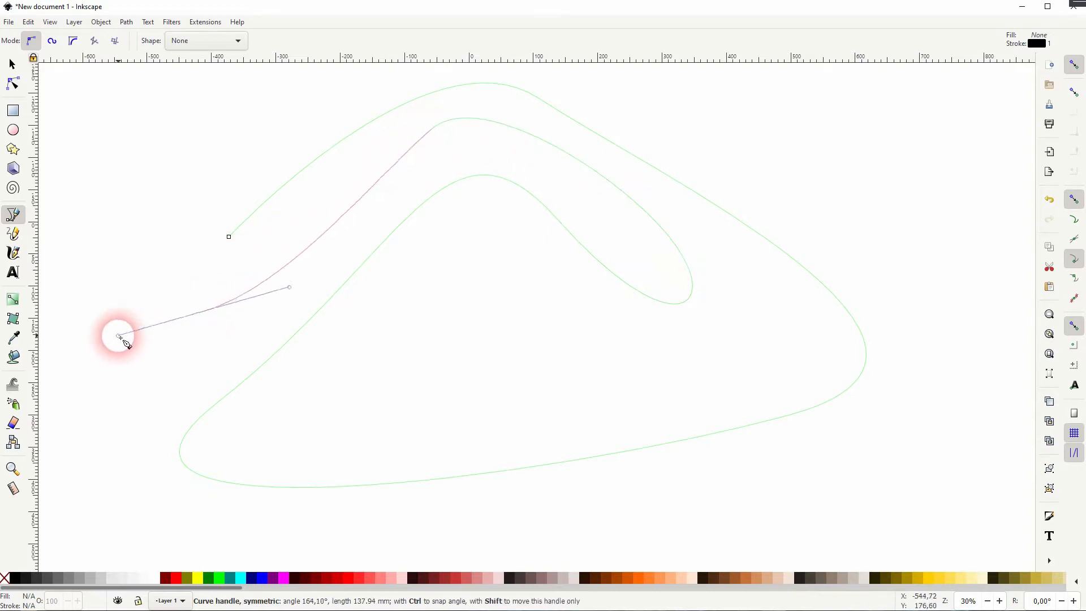
click(121, 336)
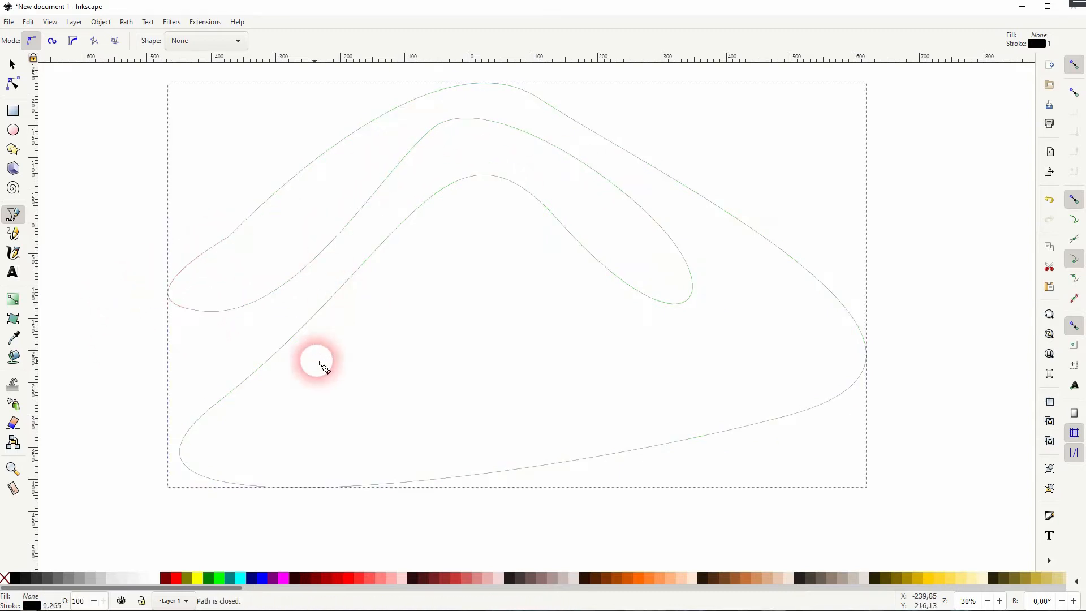
mouse_move(689, 346)
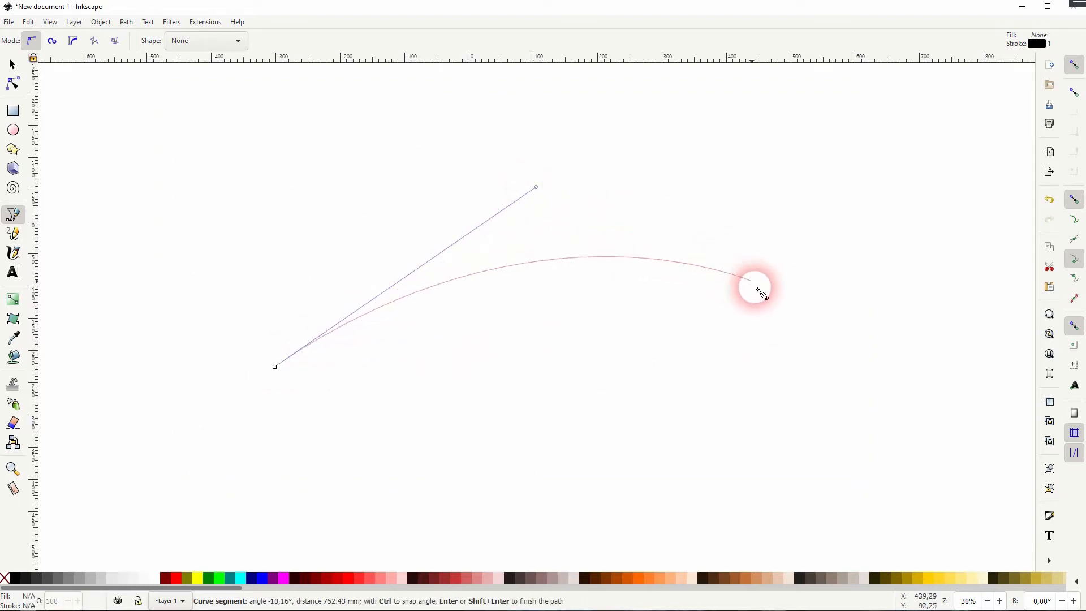
mouse_move(776, 371)
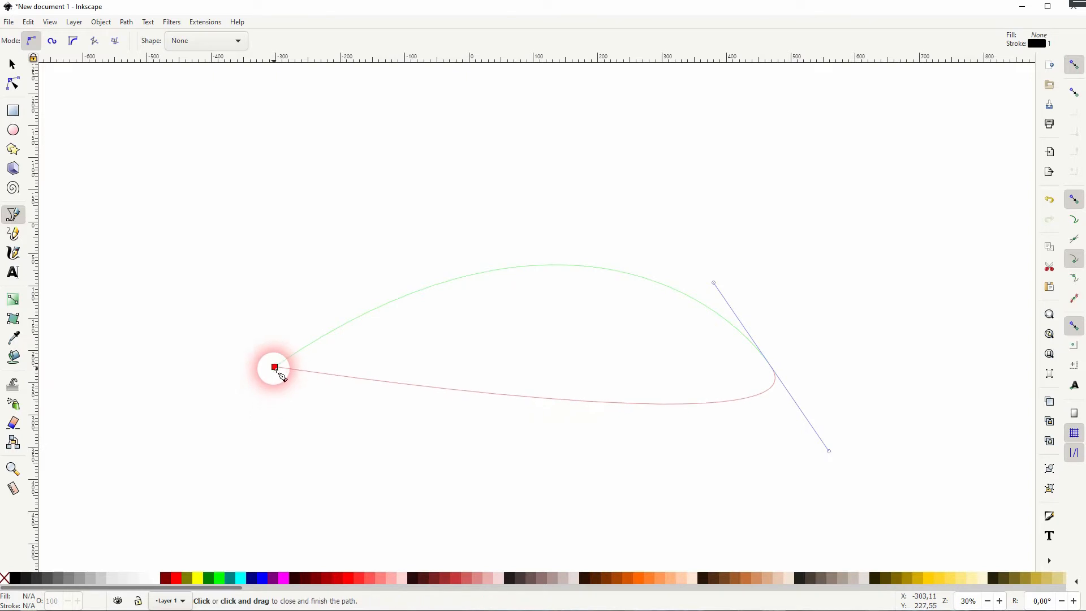
Step: Close the arch-shaped curved path at its starting node
click(273, 366)
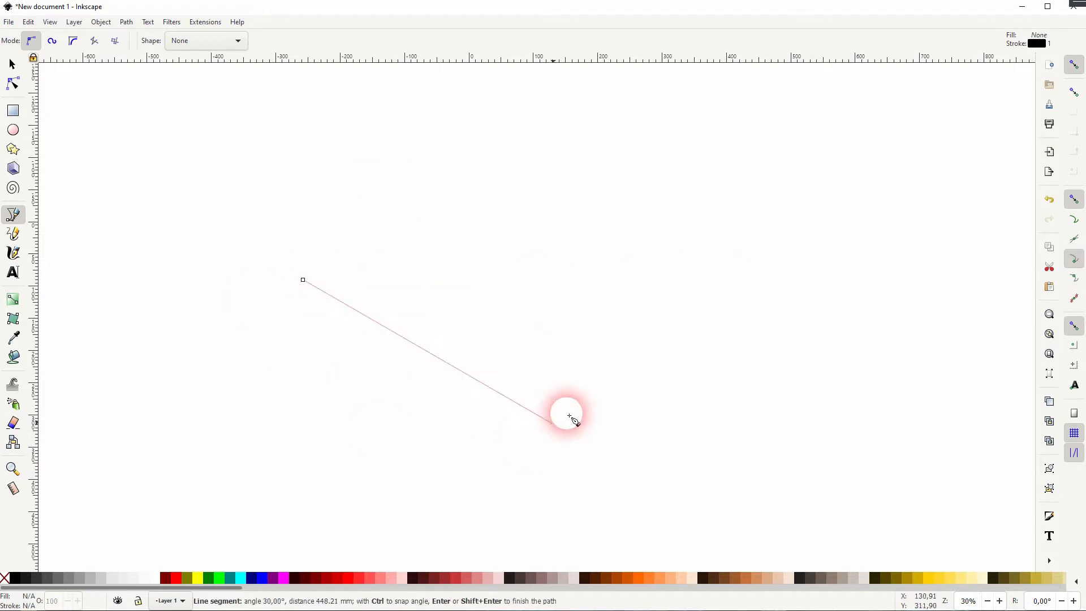
mouse_move(491, 202)
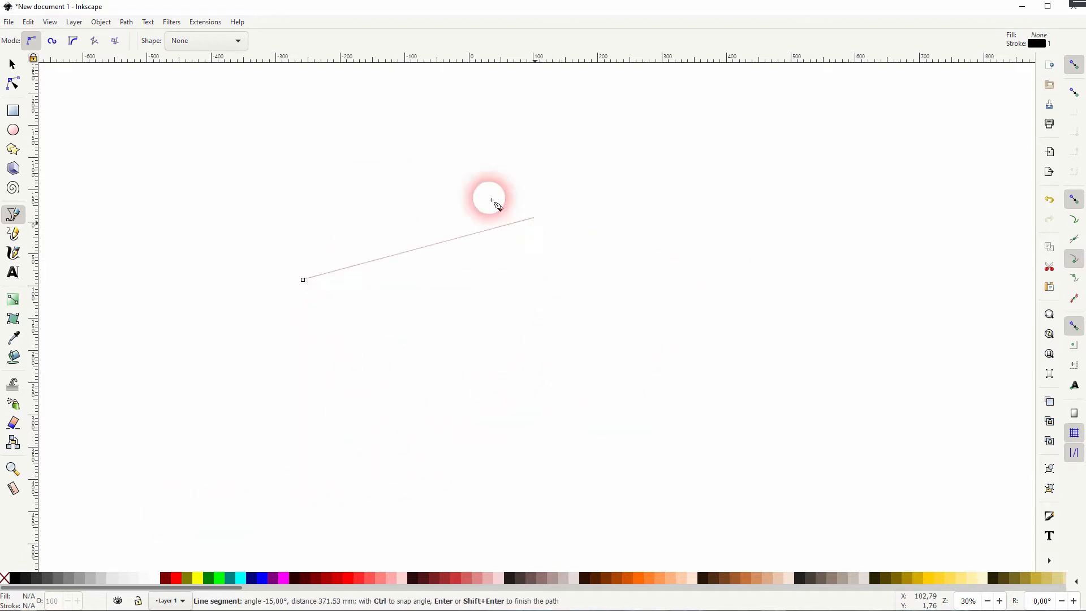
mouse_move(758, 266)
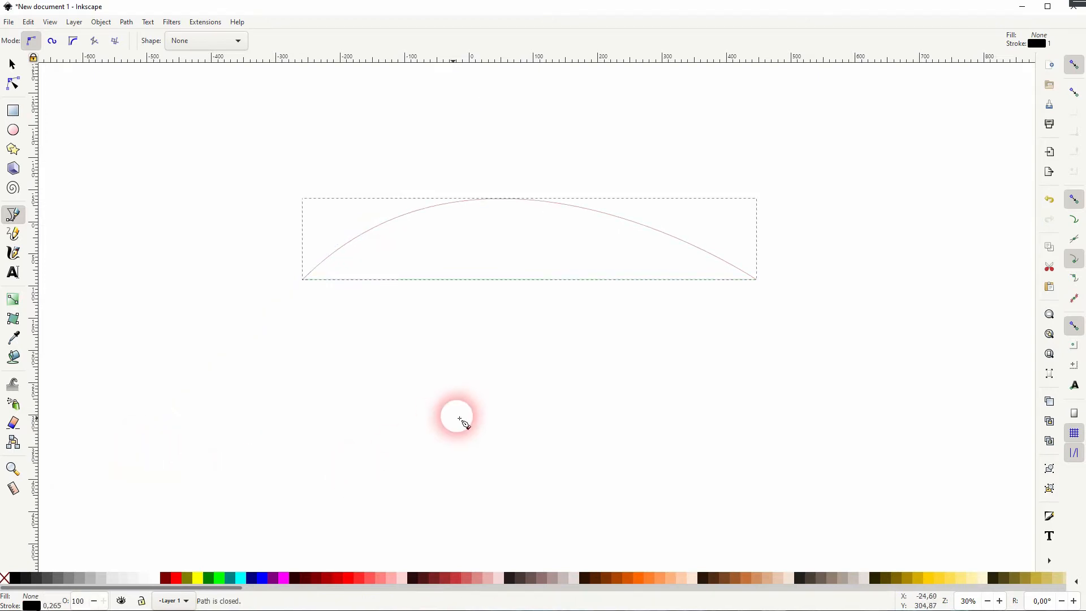
mouse_move(547, 294)
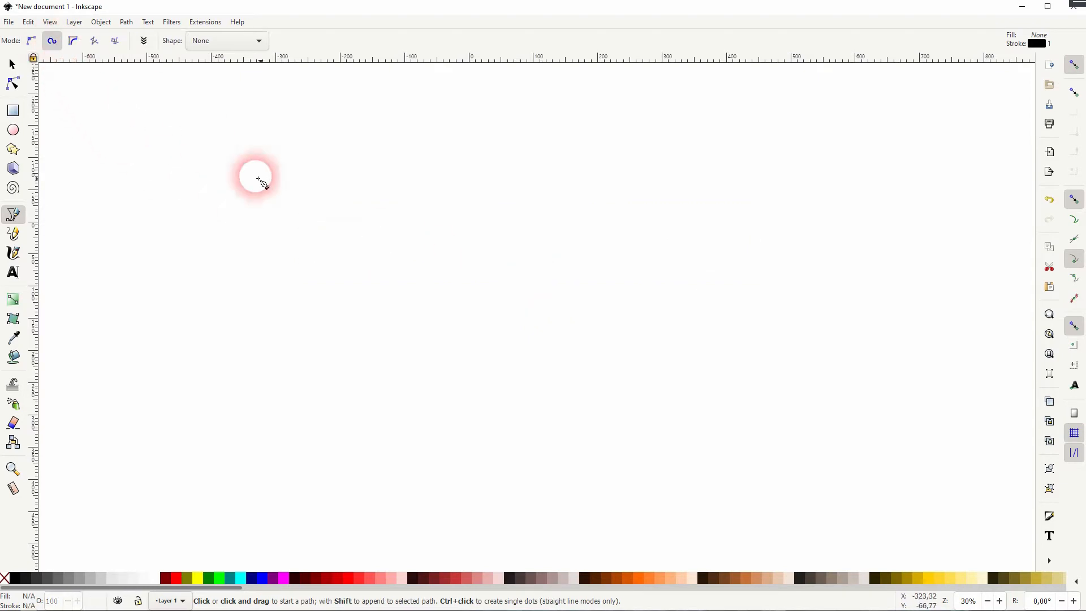
Step: Start a new Spiro-mode path on the page
click(758, 378)
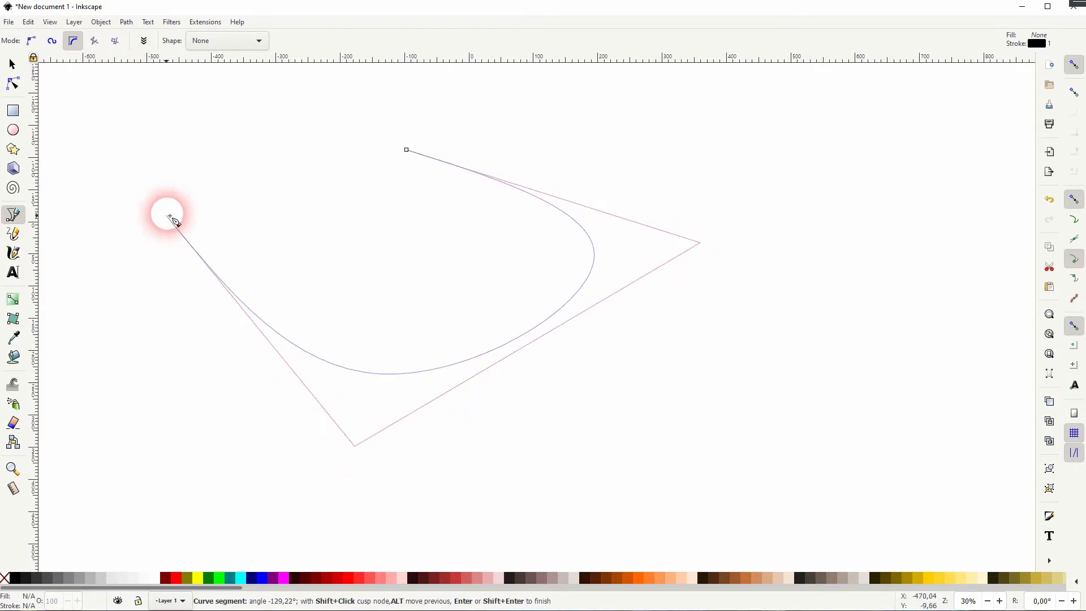
Step: Place two more BSpline control points so the curve forms a loop
click(299, 288)
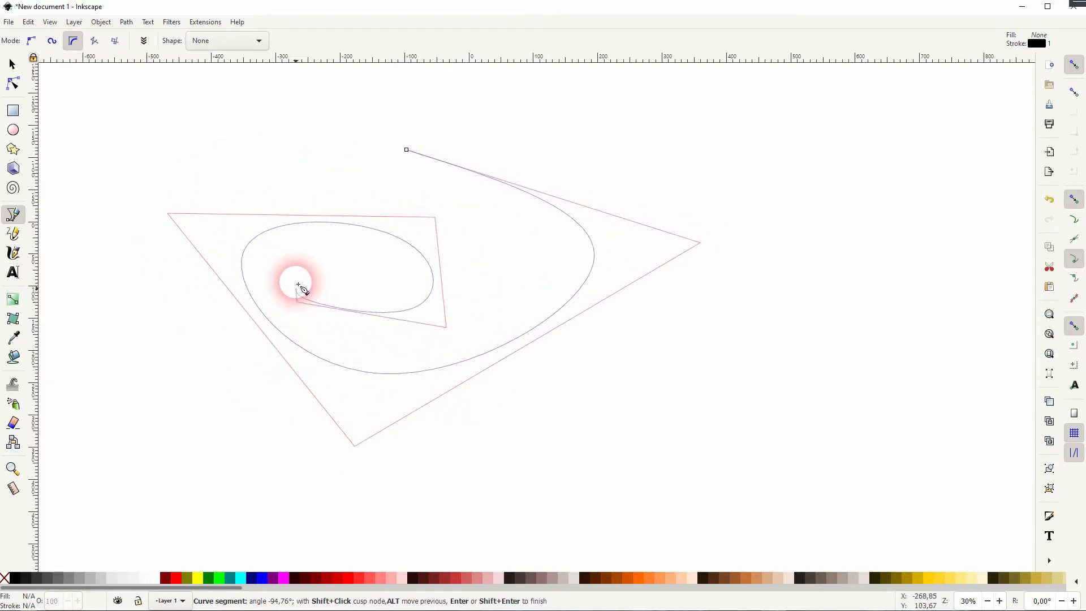
click(585, 241)
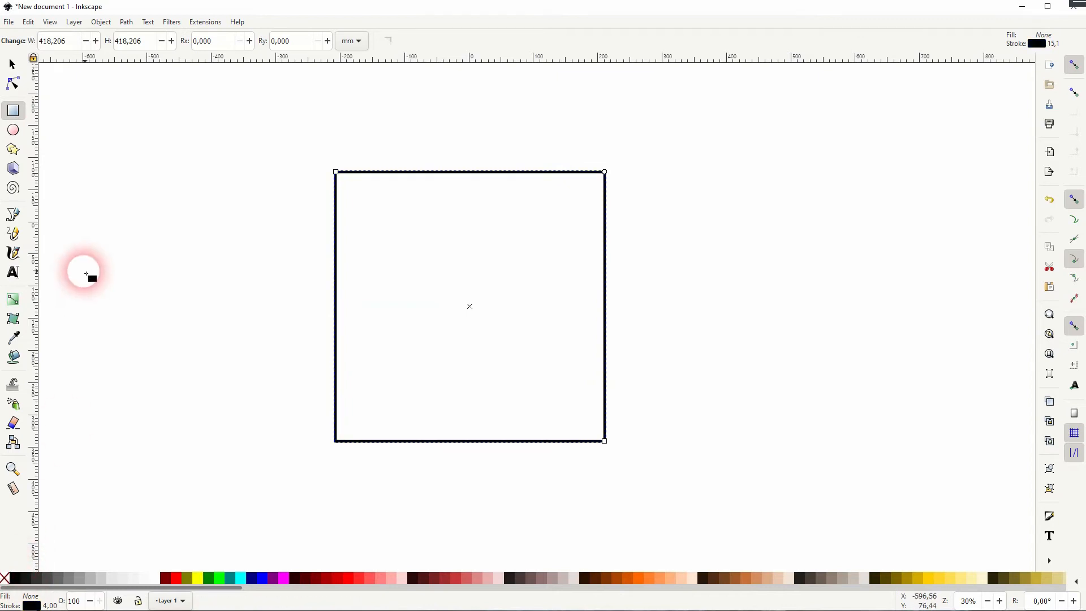
Step: Draw a closed rounded Spiro curve through the square's corners
click(12, 64)
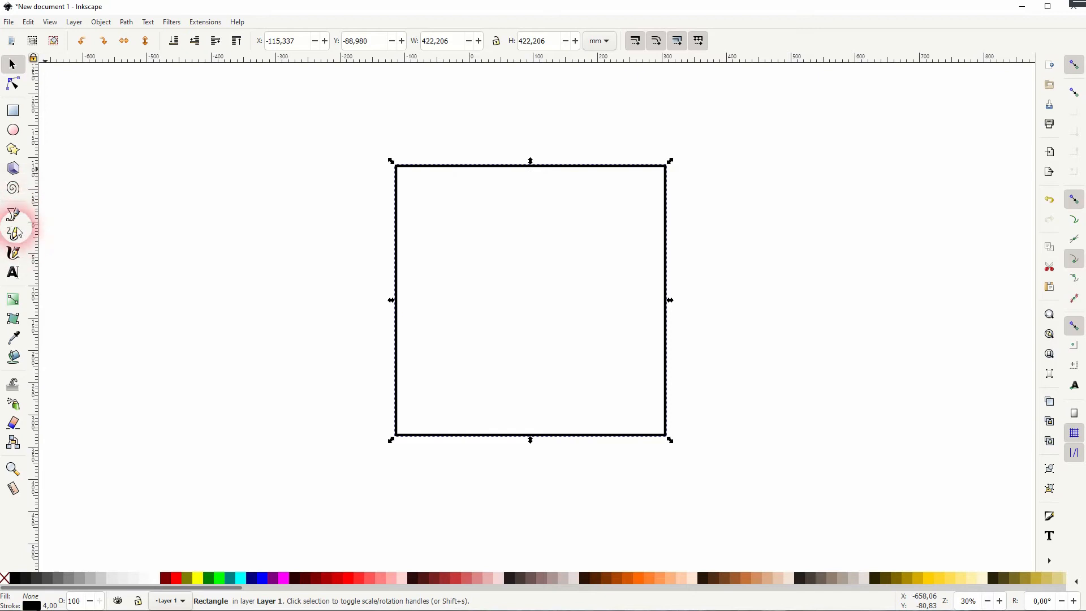
click(13, 214)
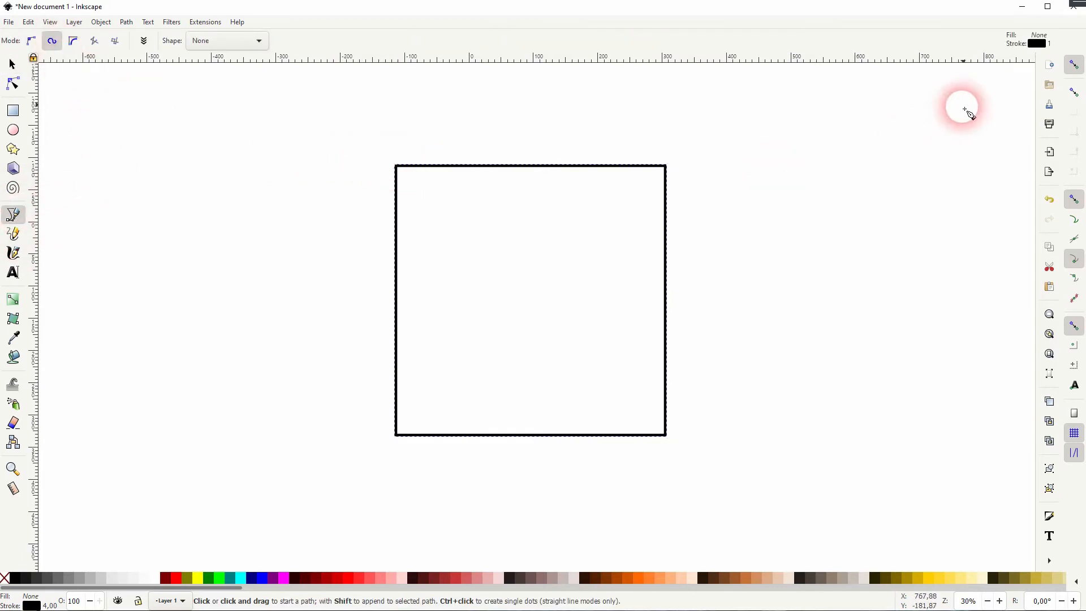
mouse_move(412, 172)
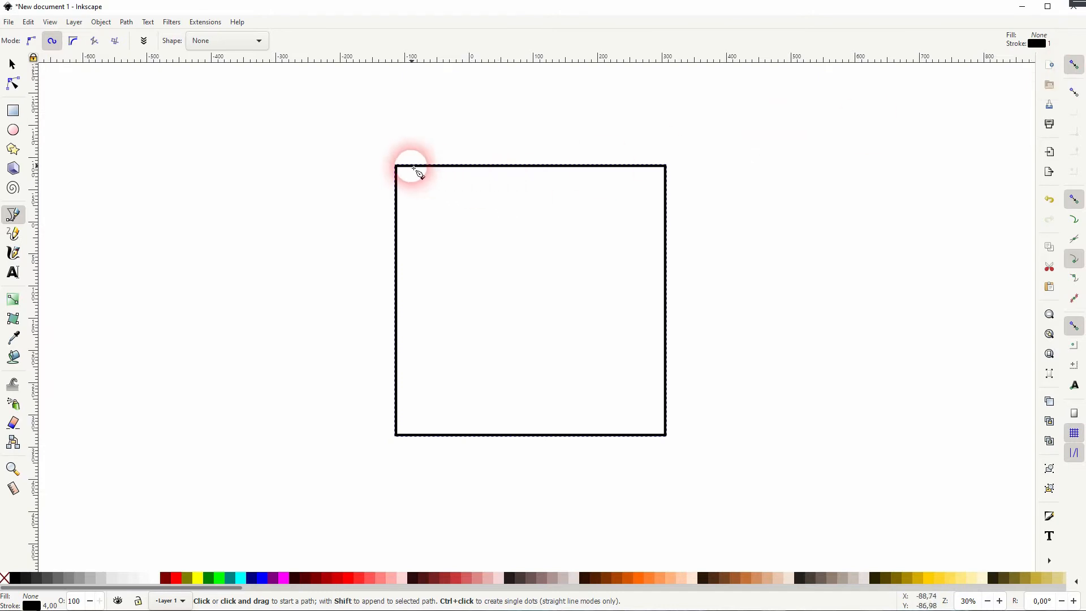
click(664, 168)
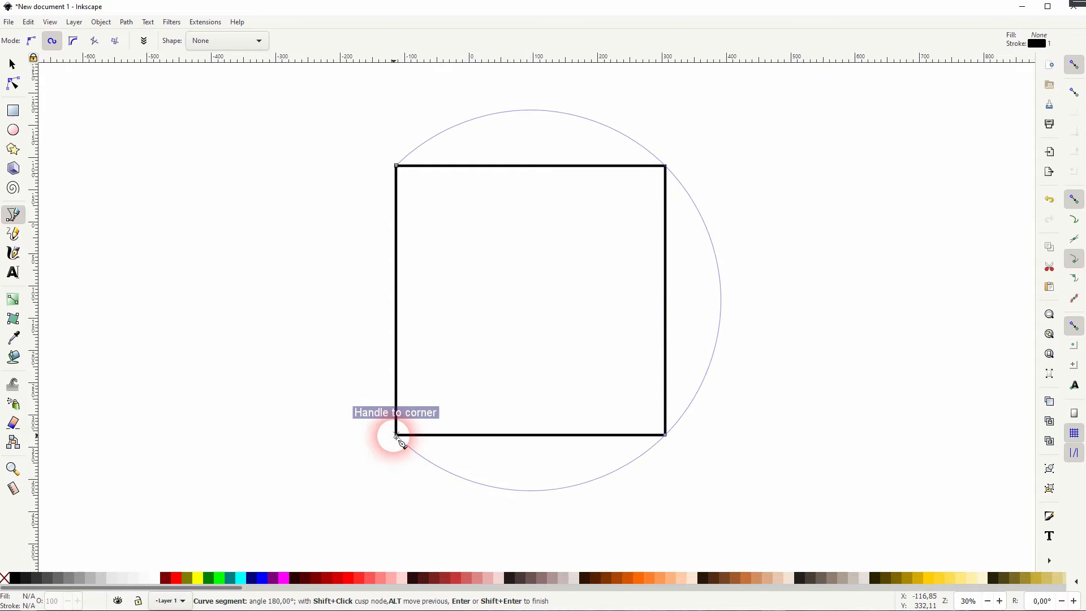
click(397, 438)
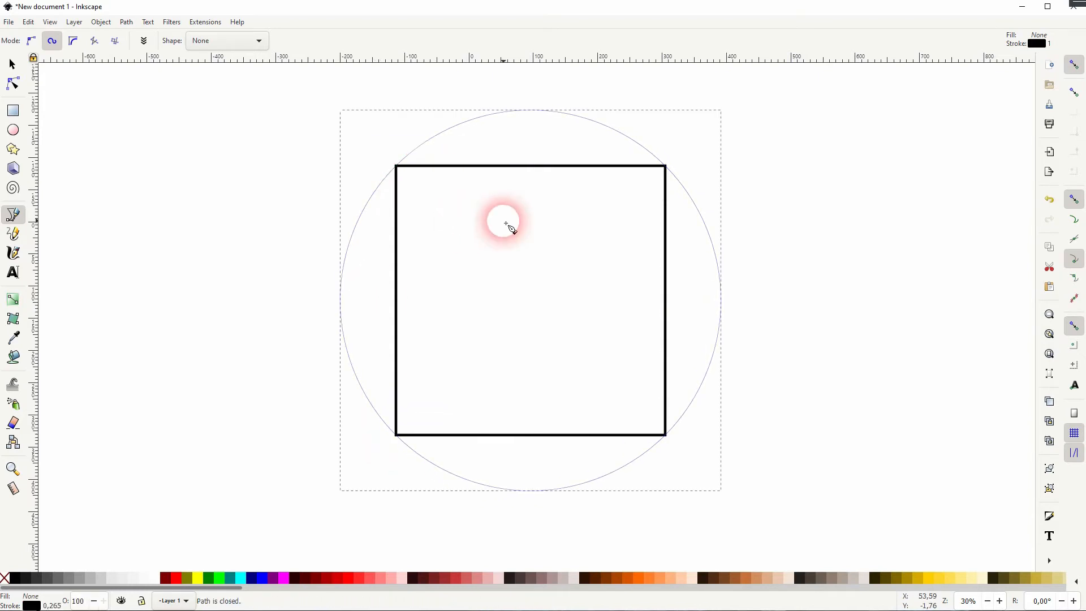
click(73, 41)
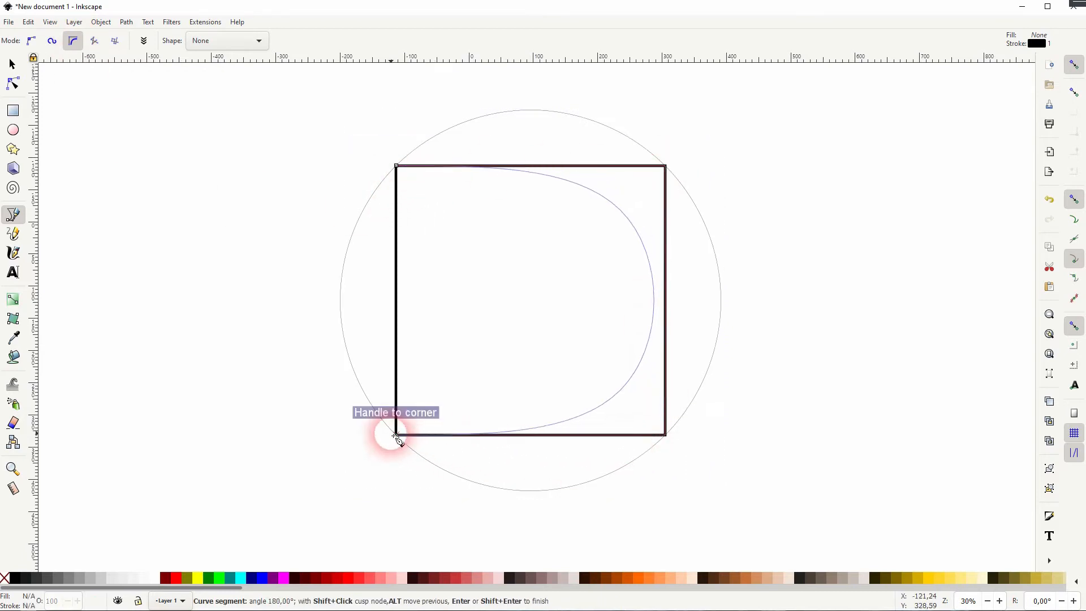
click(396, 440)
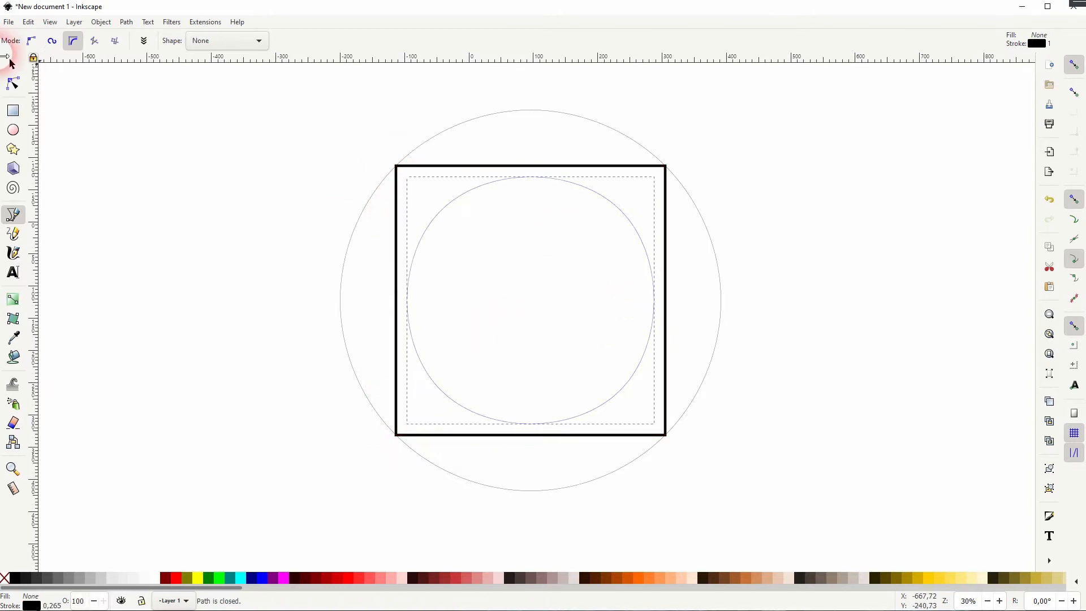
Step: Select the guiding square and delete it, leaving the two round outlines
click(11, 63)
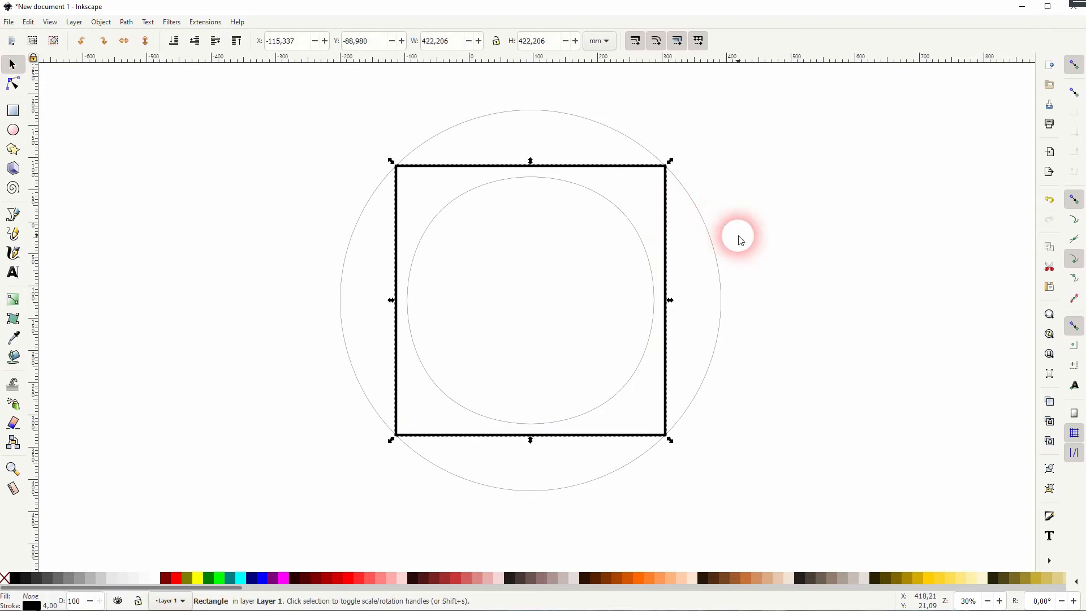
key(Delete)
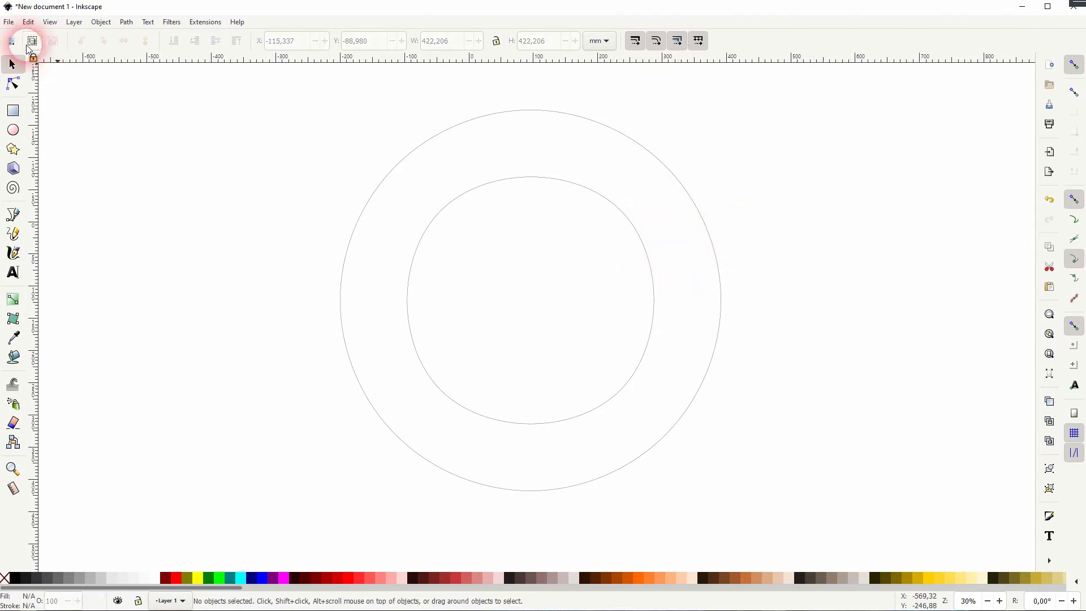
Step: Switch between the Bezier pen and the Selector to remove the inner rounded curve
click(12, 214)
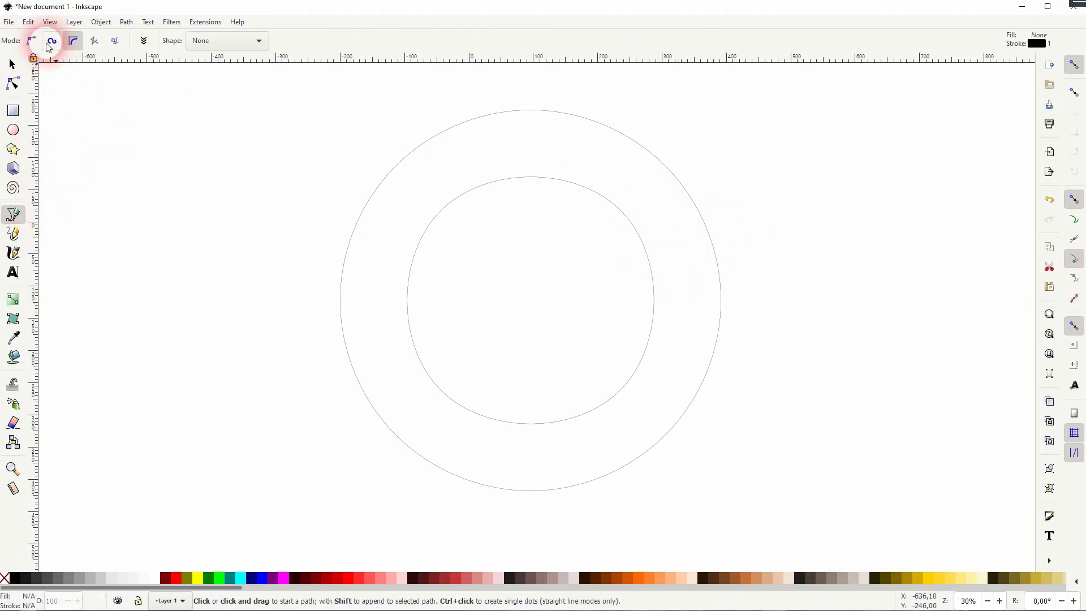
mouse_move(72, 41)
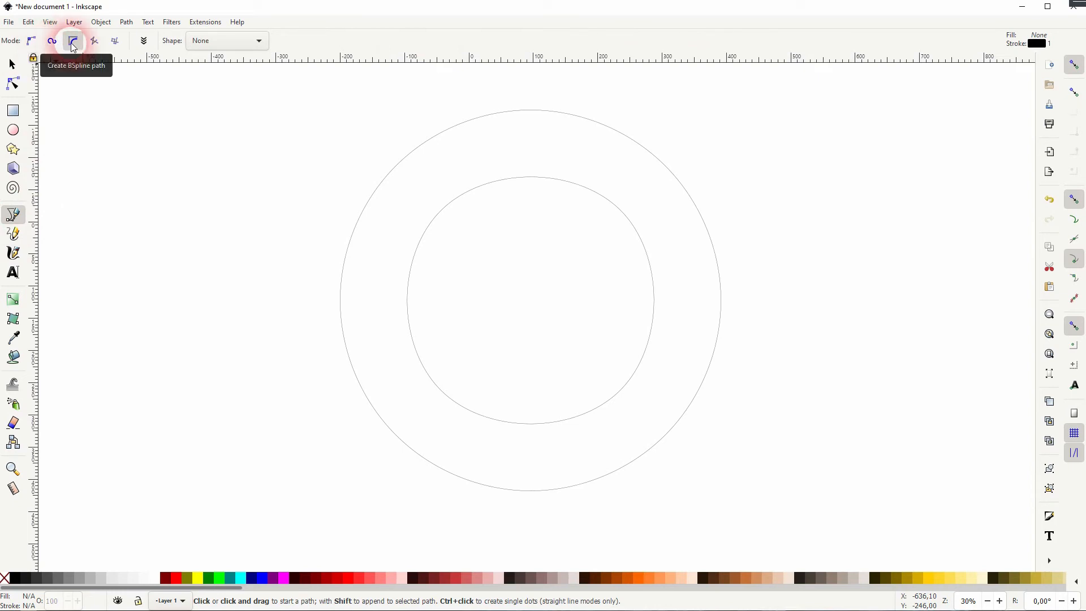
mouse_move(11, 64)
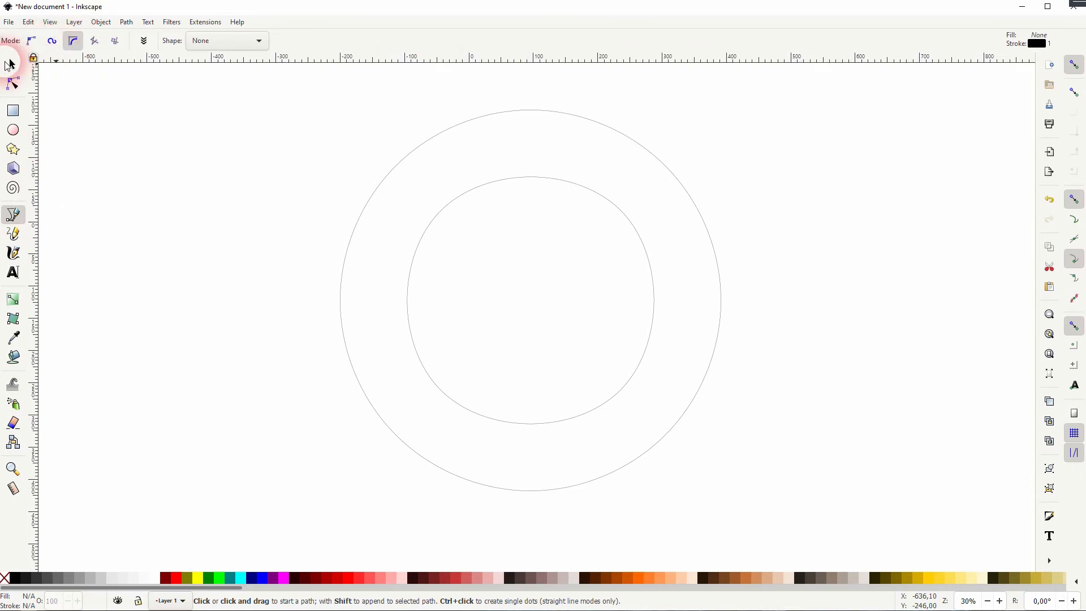
click(12, 64)
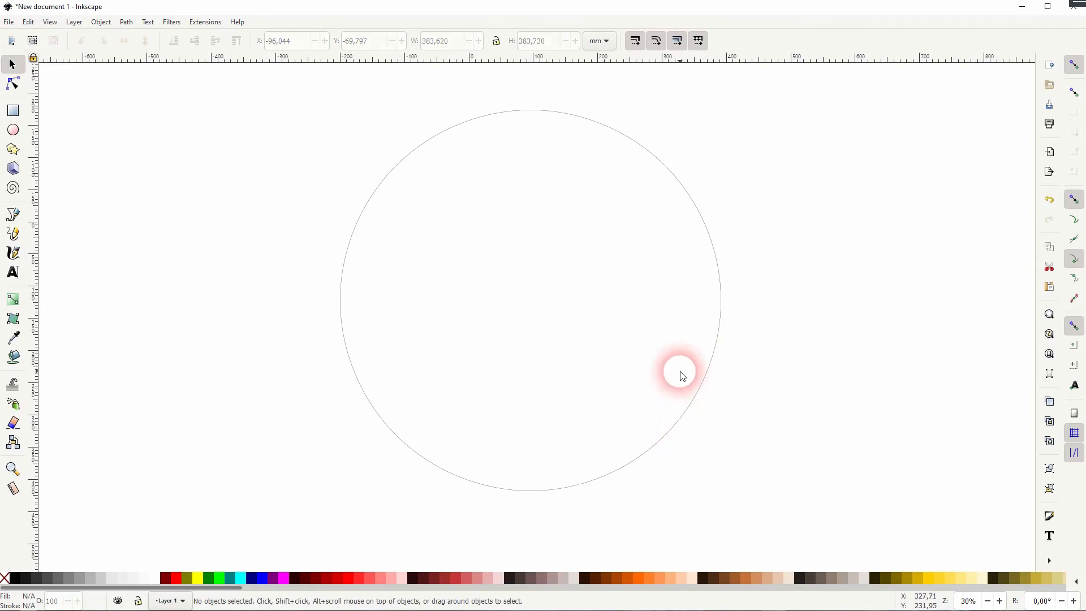
click(13, 214)
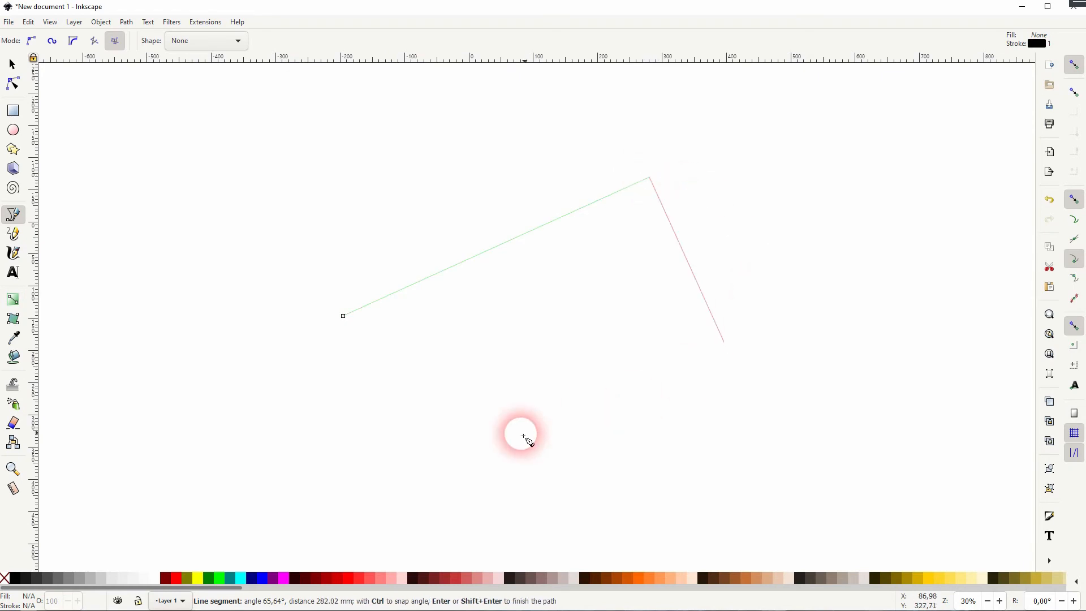
mouse_move(914, 160)
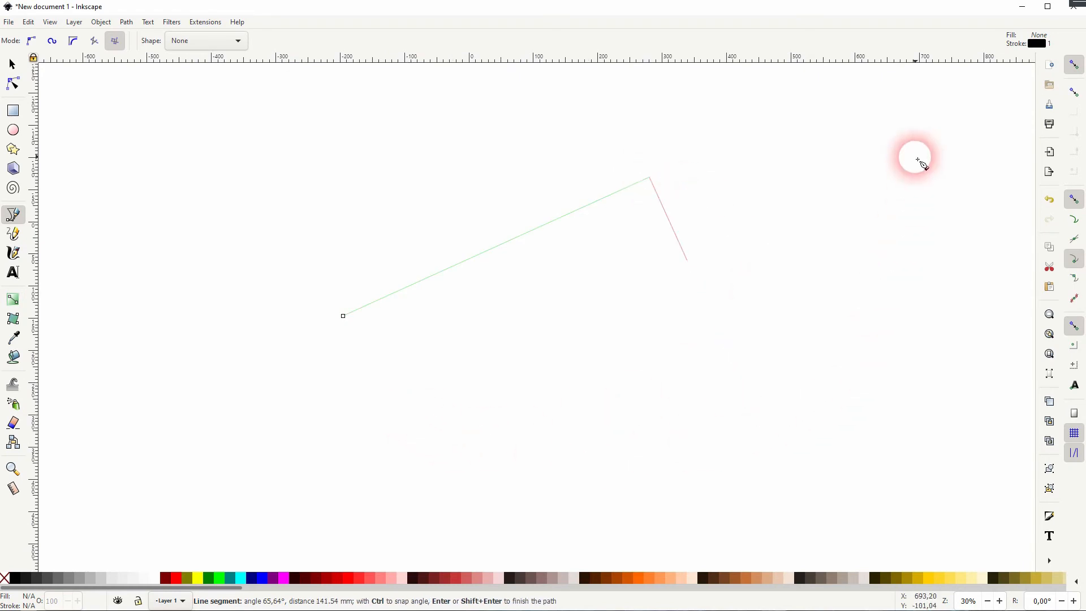
mouse_move(725, 288)
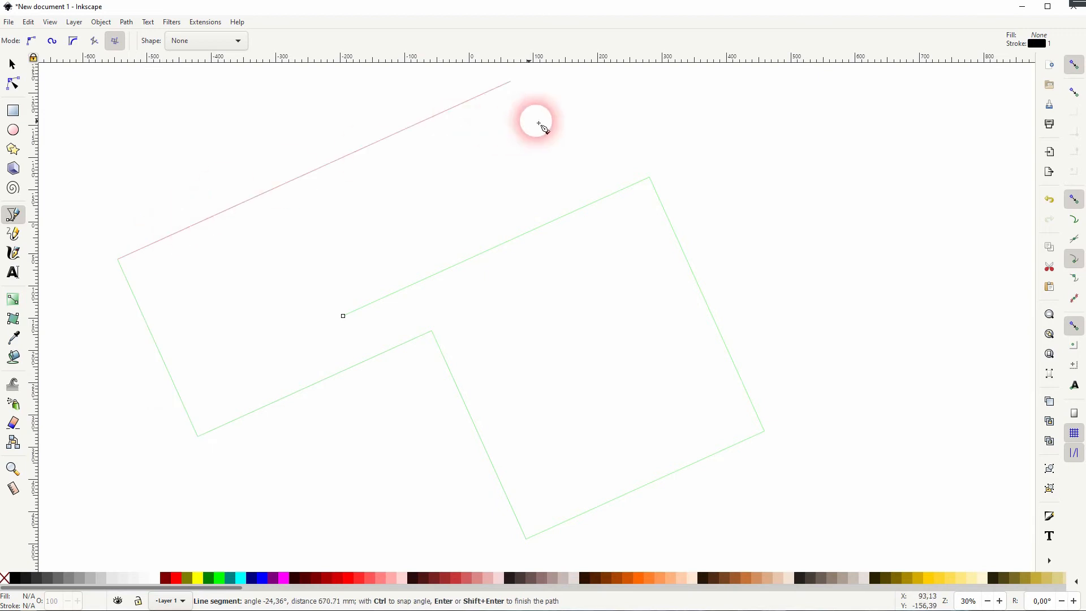
Step: Place another right-angle corner of the paraxial path
click(284, 365)
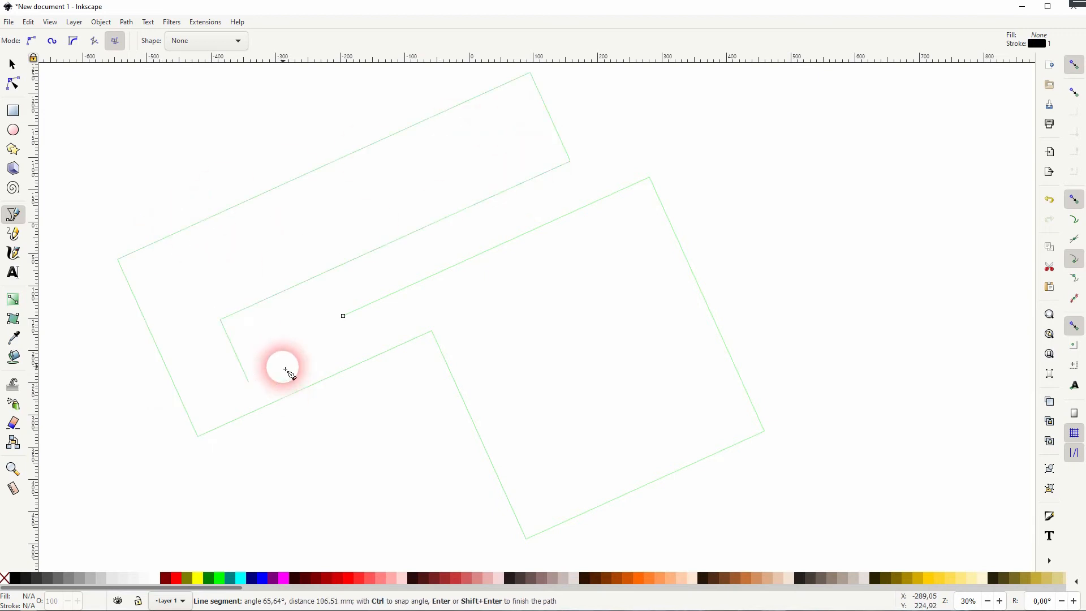
mouse_move(326, 331)
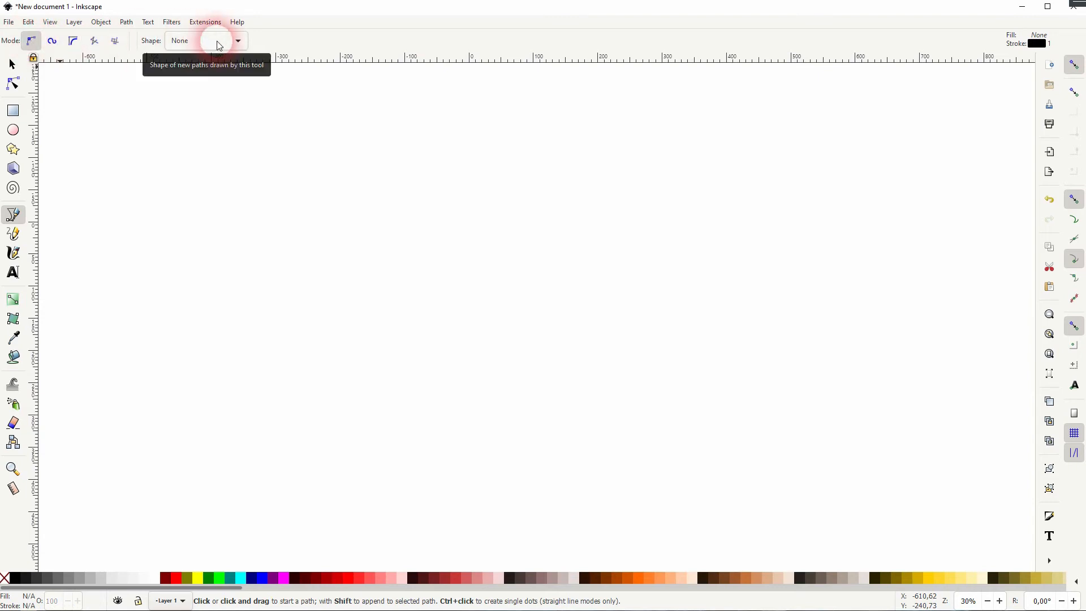
Step: After a trial curve, set stroke shape to Triangle in and draw a closed triangle
click(496, 407)
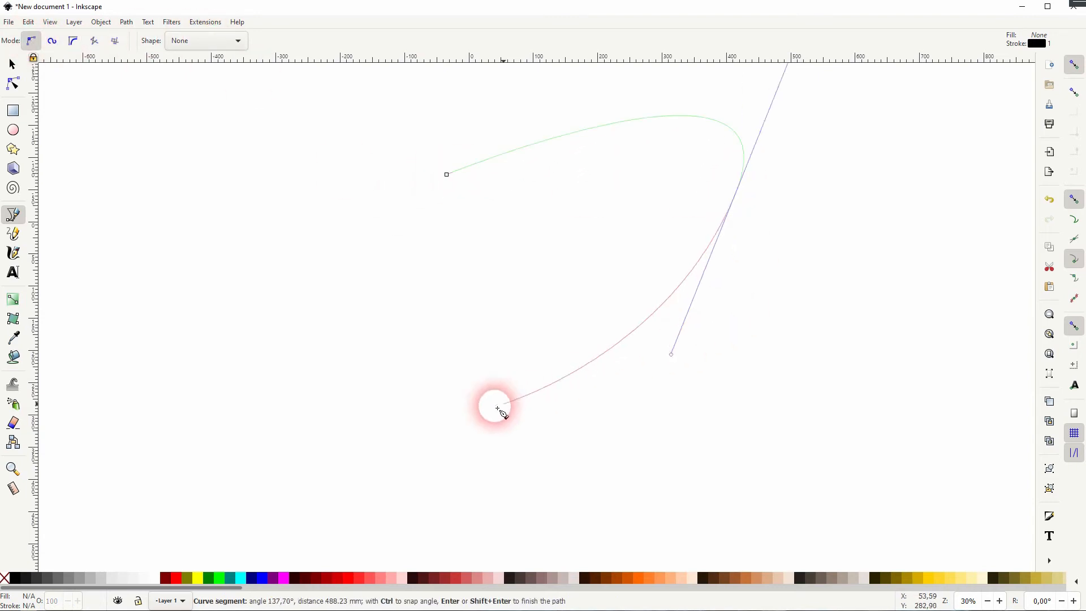
click(447, 174)
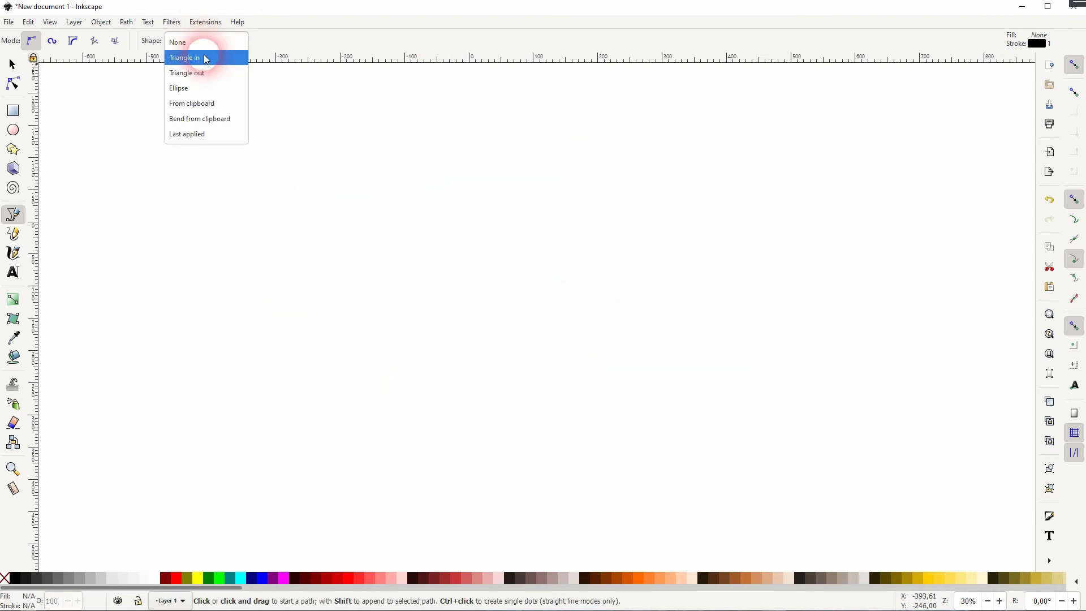
click(184, 58)
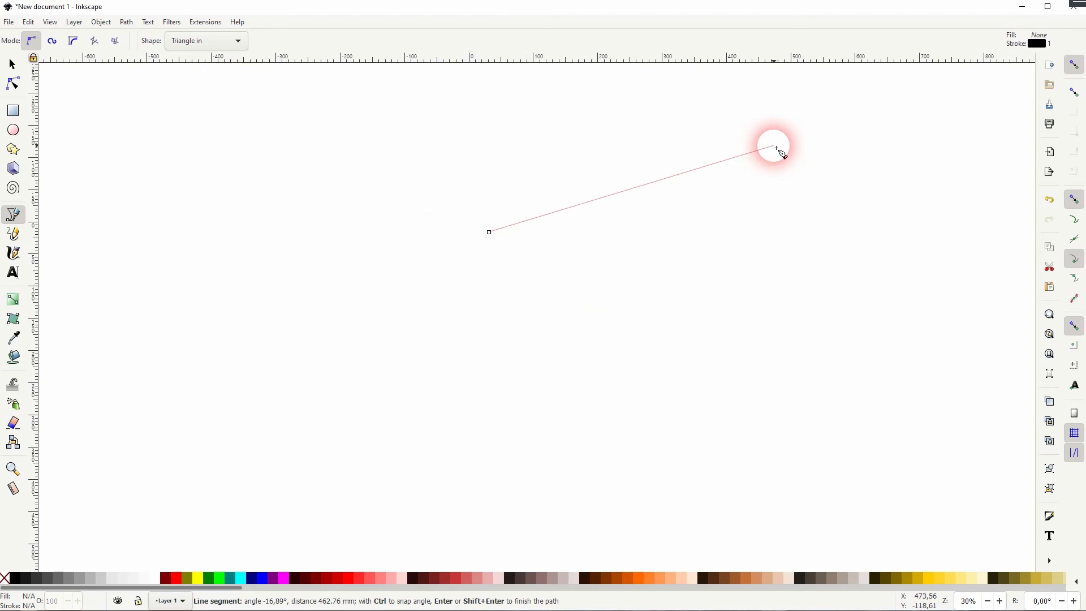
click(489, 231)
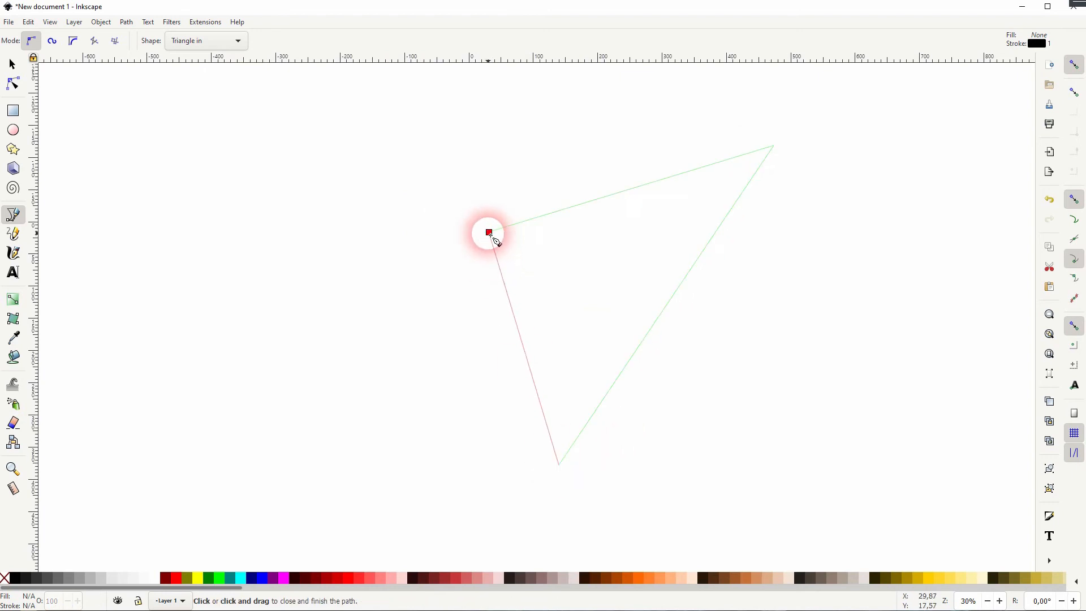
click(488, 233)
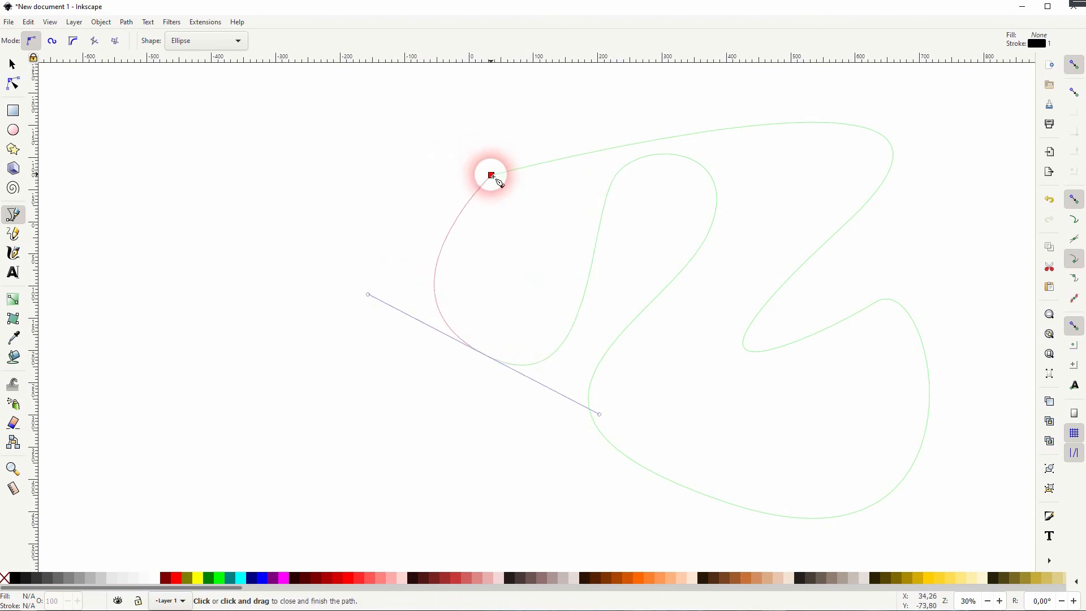
Step: Close the winding Ellipse-shaped curve at its start node
click(490, 175)
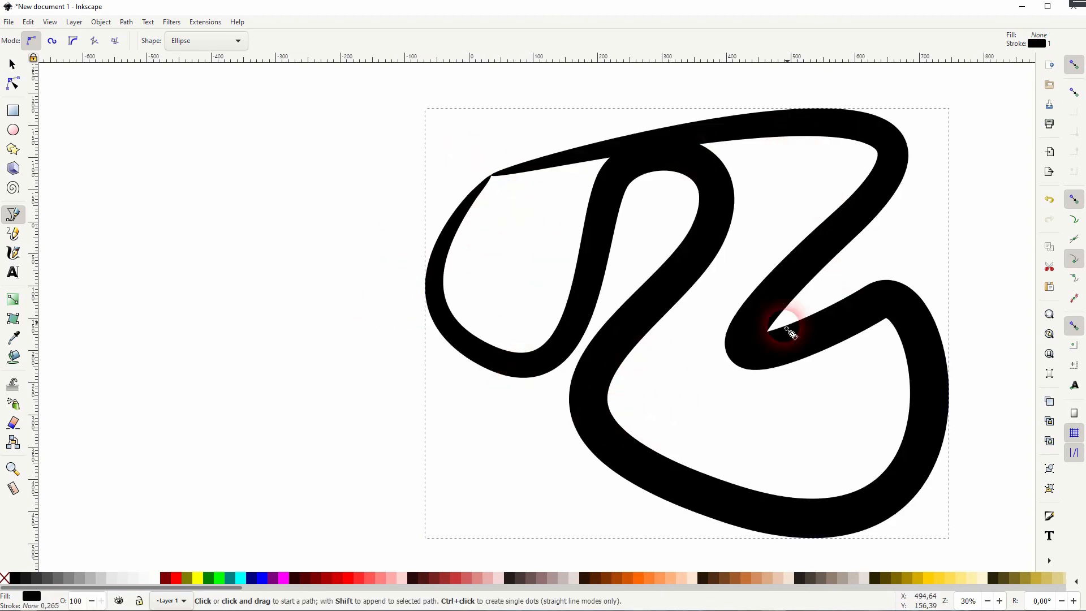
mouse_move(841, 284)
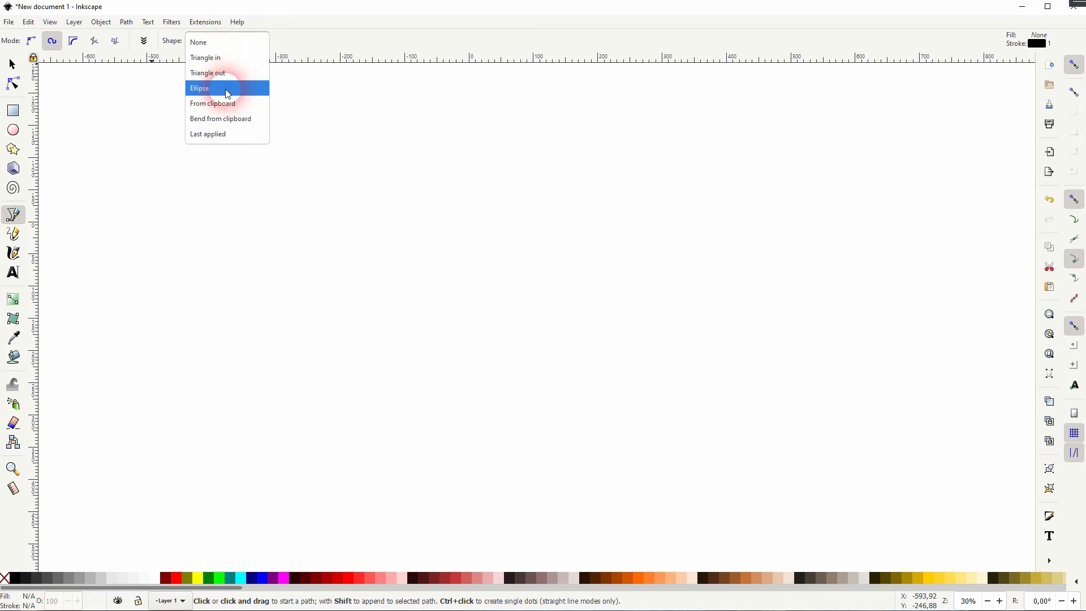
Step: Draw a closed Spiro spiral with the Ellipse shape, rendering as thick black concentric rings
click(199, 89)
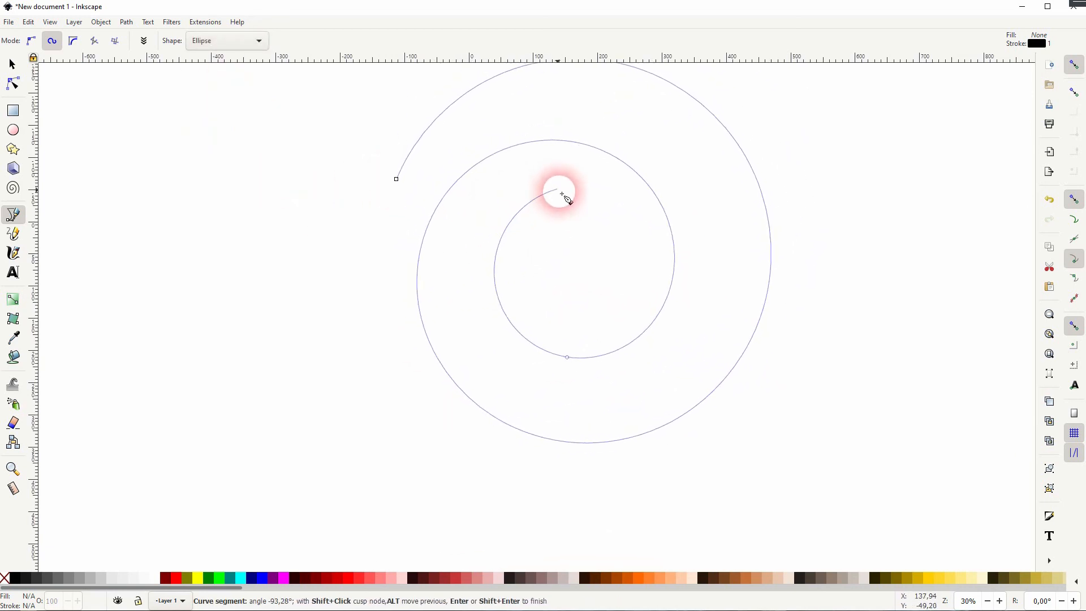
click(396, 178)
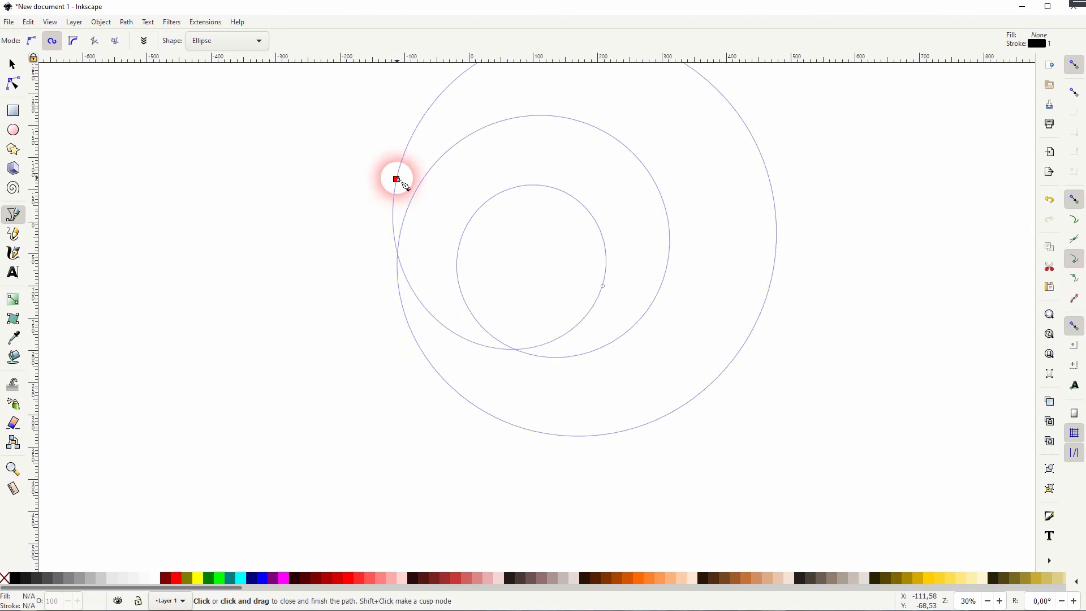
click(397, 179)
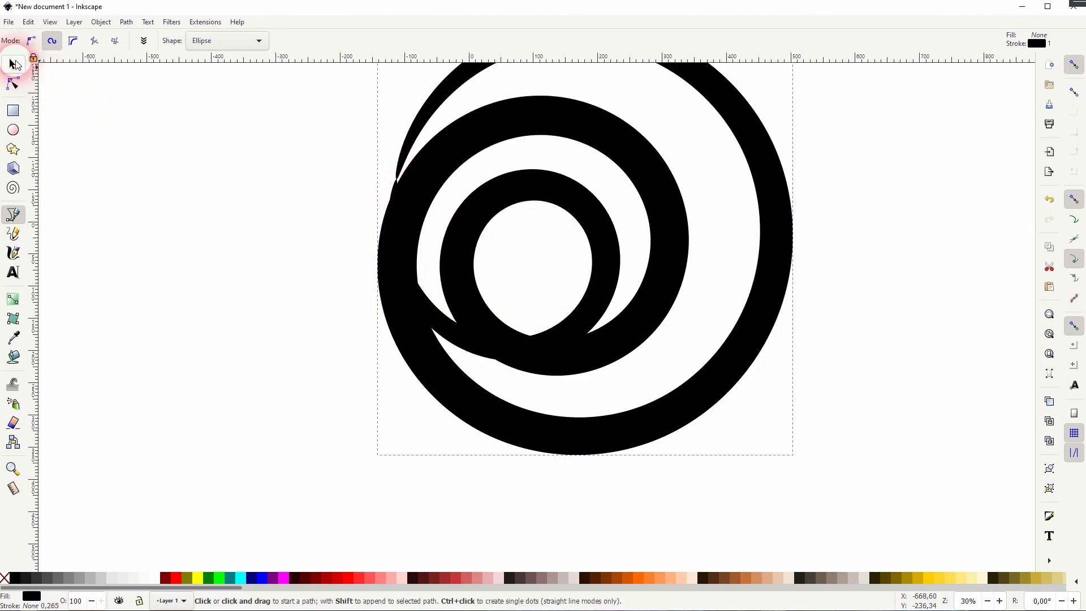